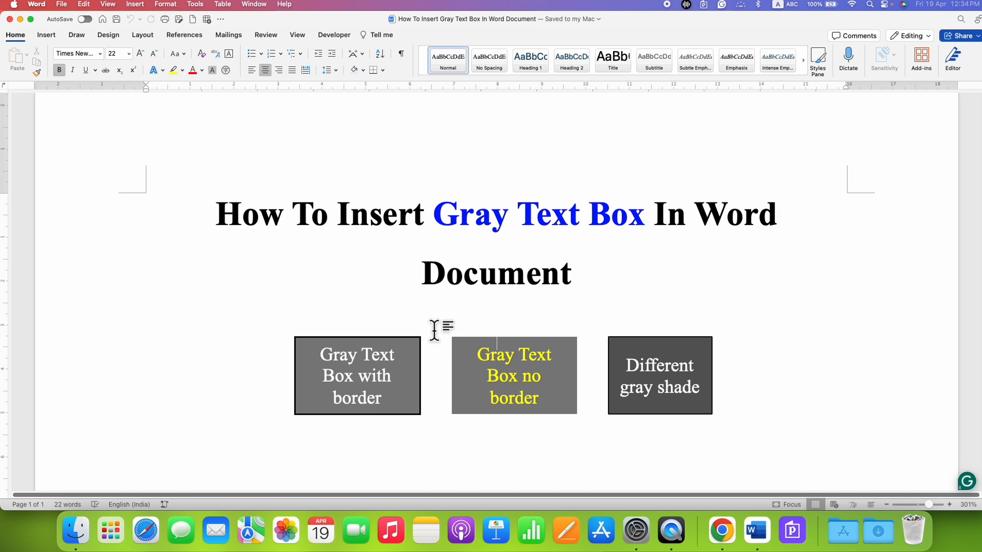
pyautogui.moveTo(688, 425)
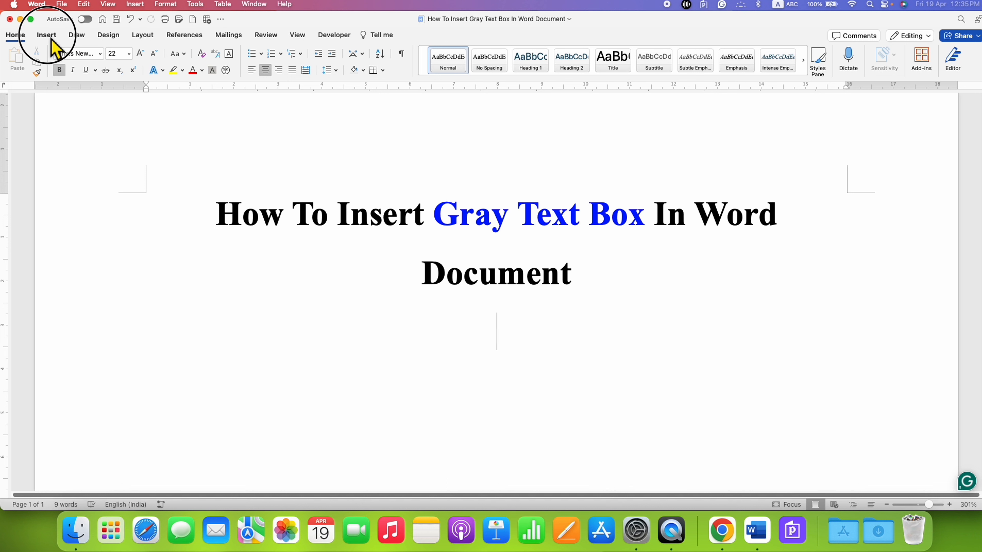
# Choose Draw Text Box from the Insert ribbon's Text Box choices
pyautogui.click(46, 35)
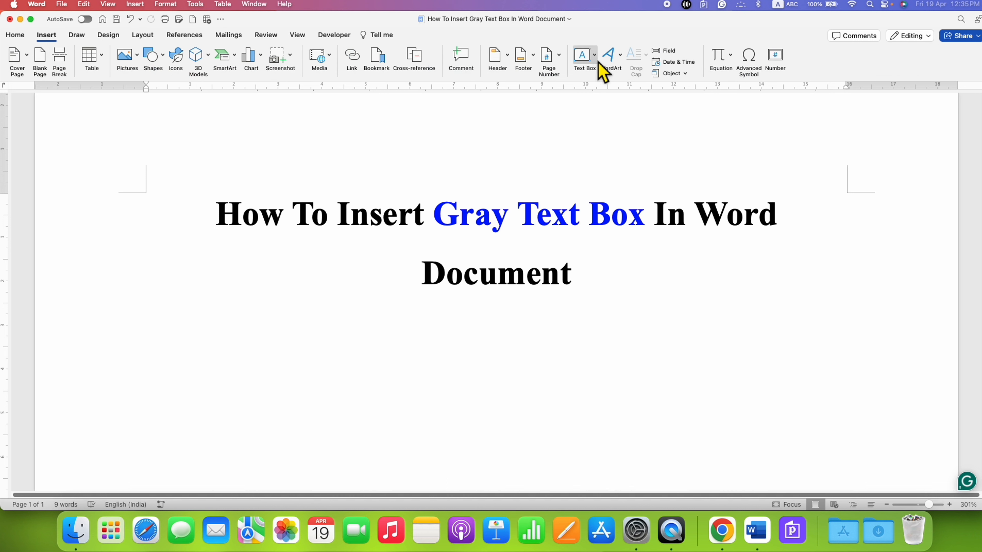
pyautogui.click(594, 55)
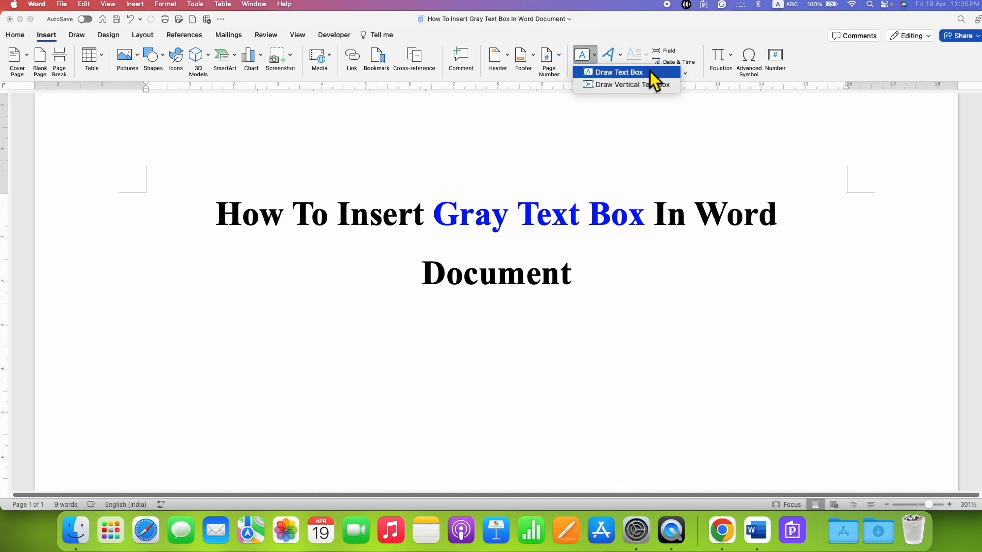
pyautogui.click(619, 72)
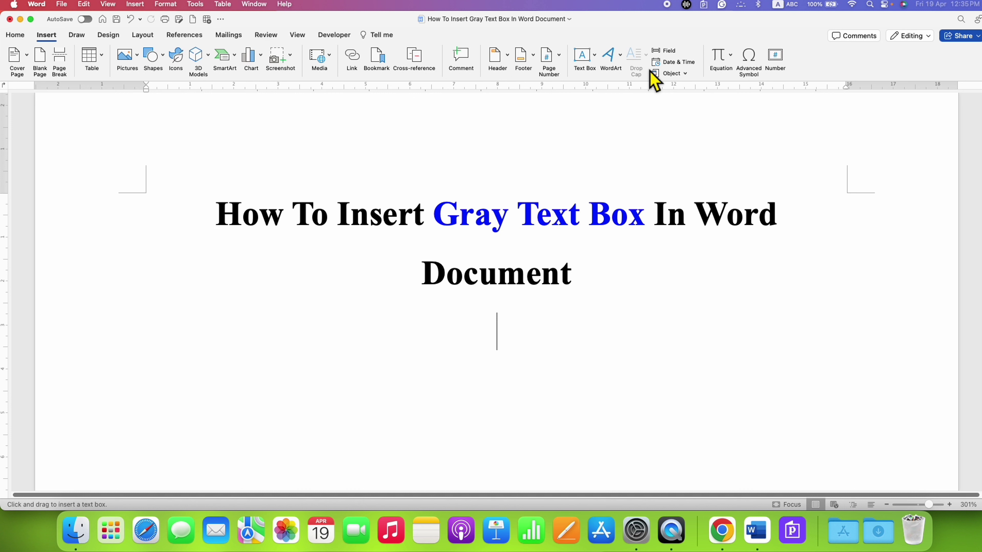
pyautogui.moveTo(409, 324)
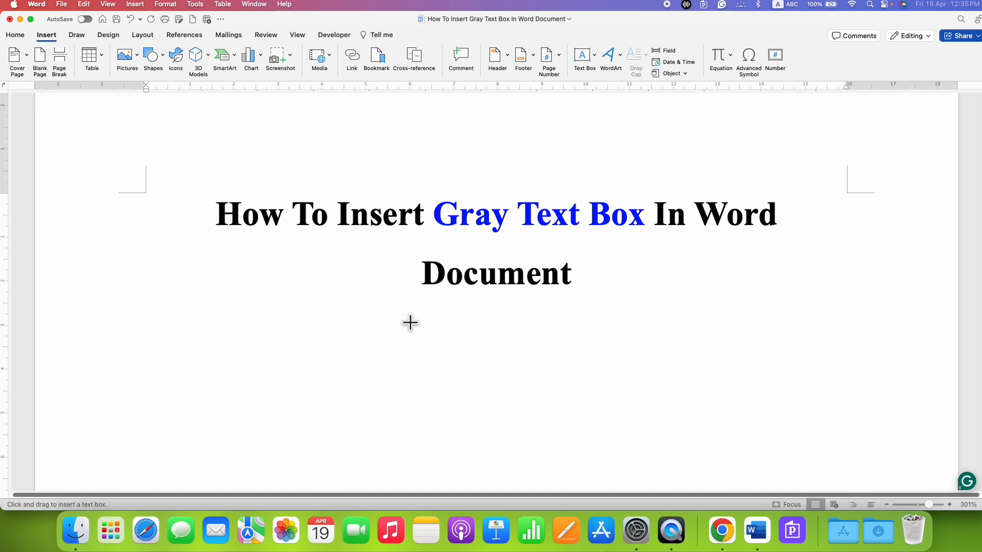
# Draw a text box below the title and enter the words TEXT BOX in it
pyautogui.moveTo(407, 319); pyautogui.dragTo(570, 382)
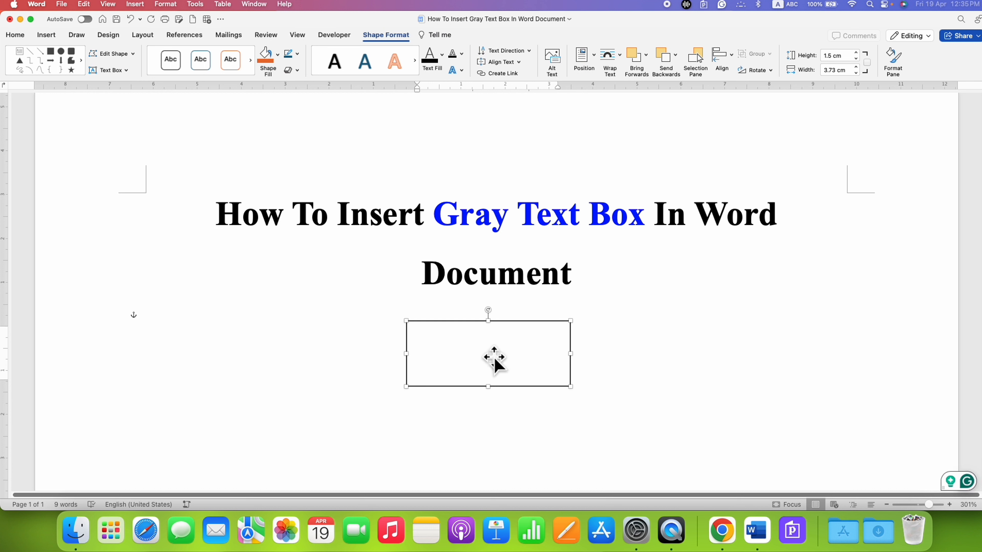
pyautogui.write('TE')
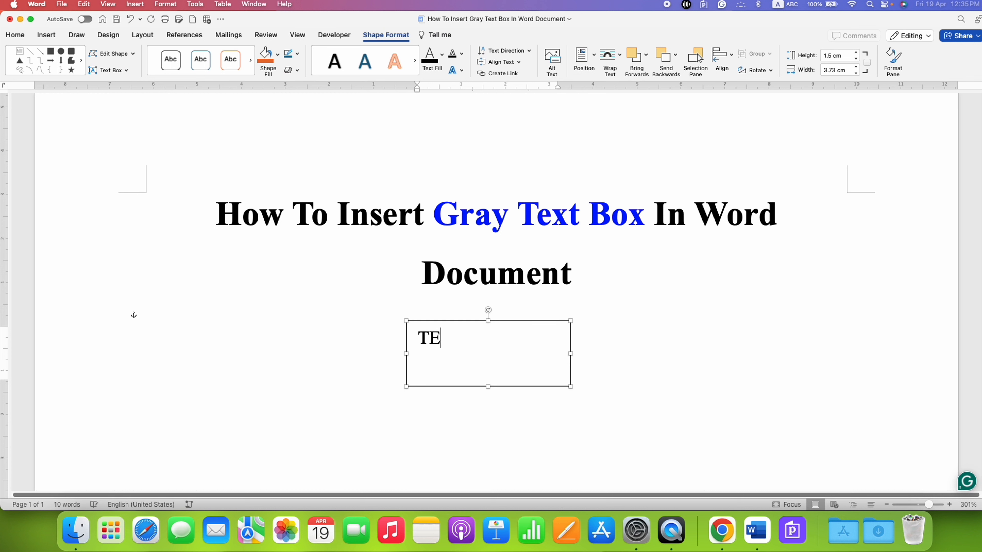
pyautogui.write('XT BO')
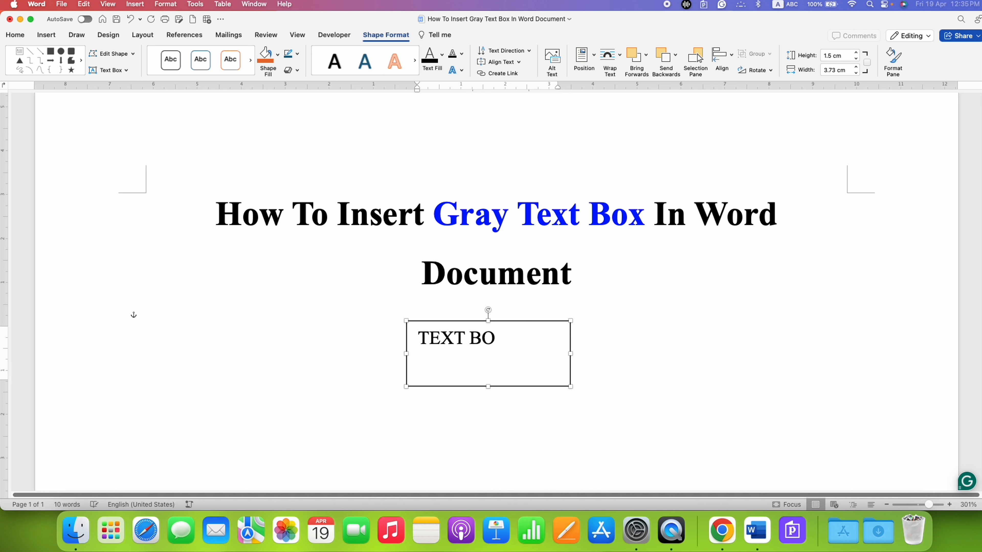
pyautogui.write('X')
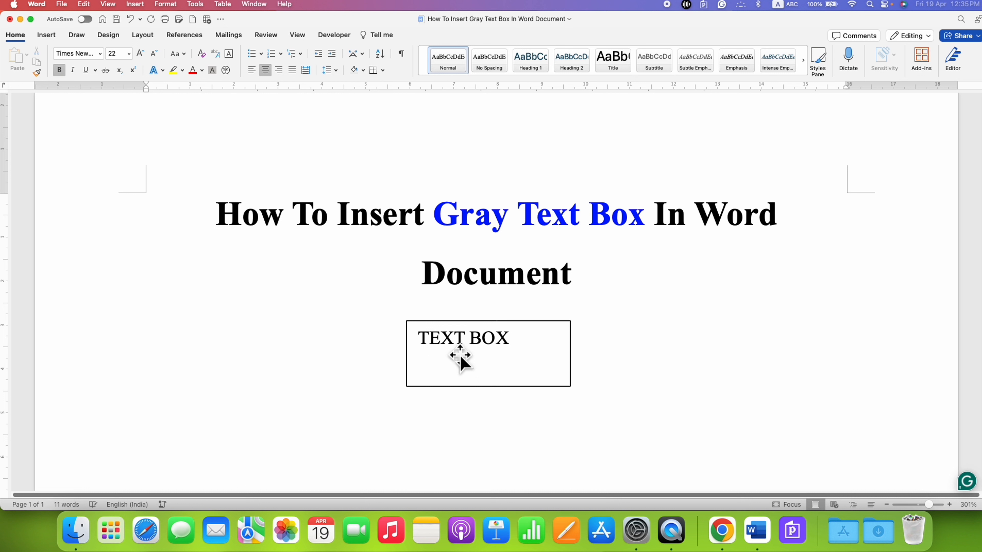
pyautogui.moveTo(503, 356)
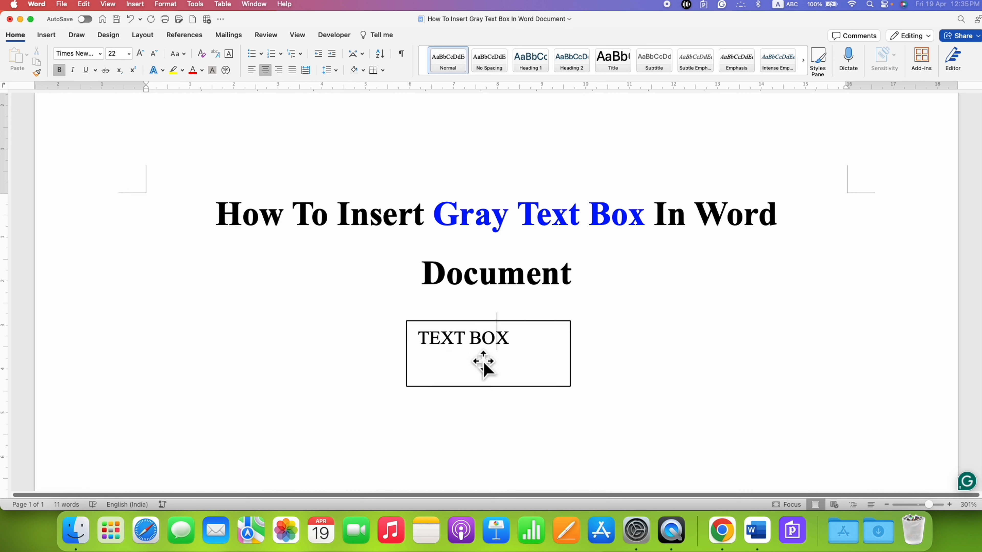
pyautogui.moveTo(510, 325)
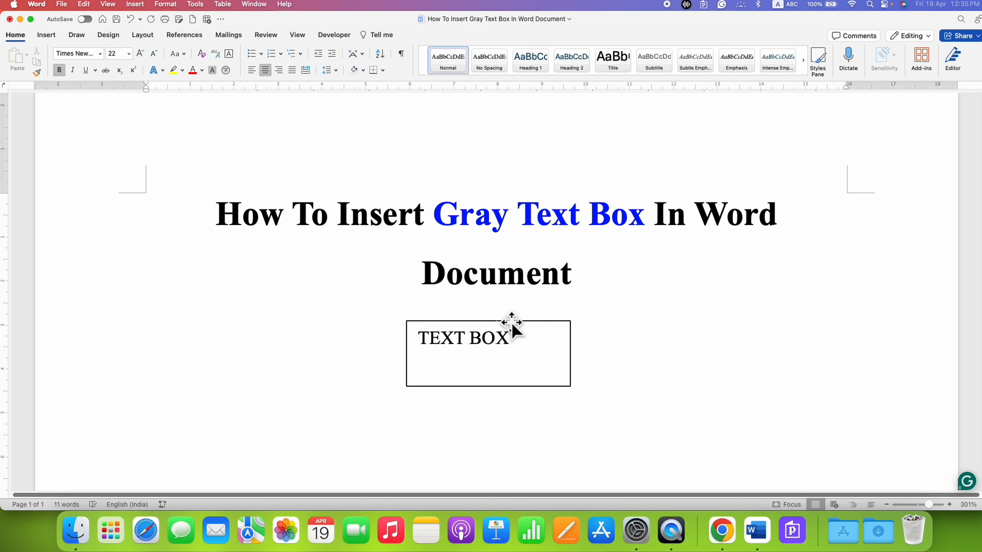
# Align the box text to Middle vertically and Center horizontally
pyautogui.click(509, 335)
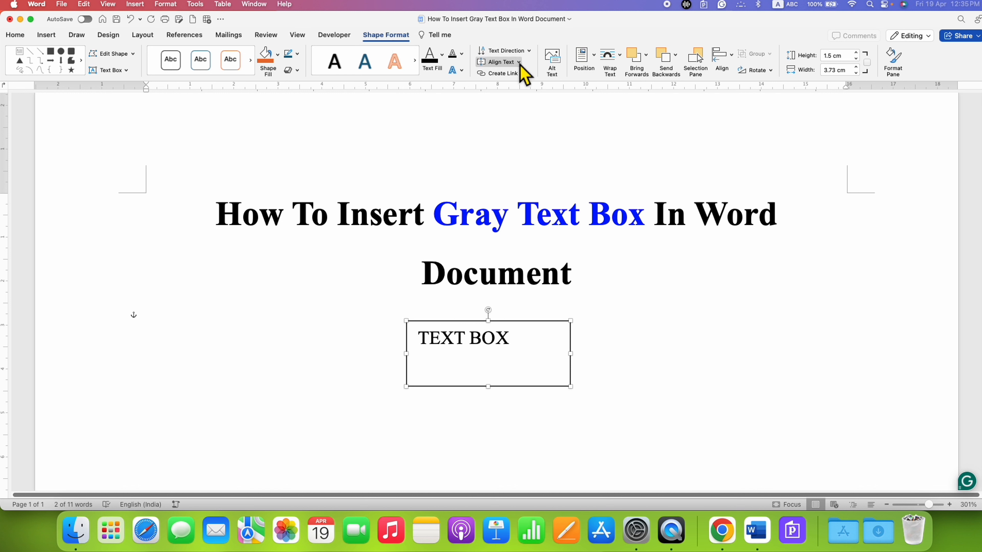
pyautogui.click(501, 62)
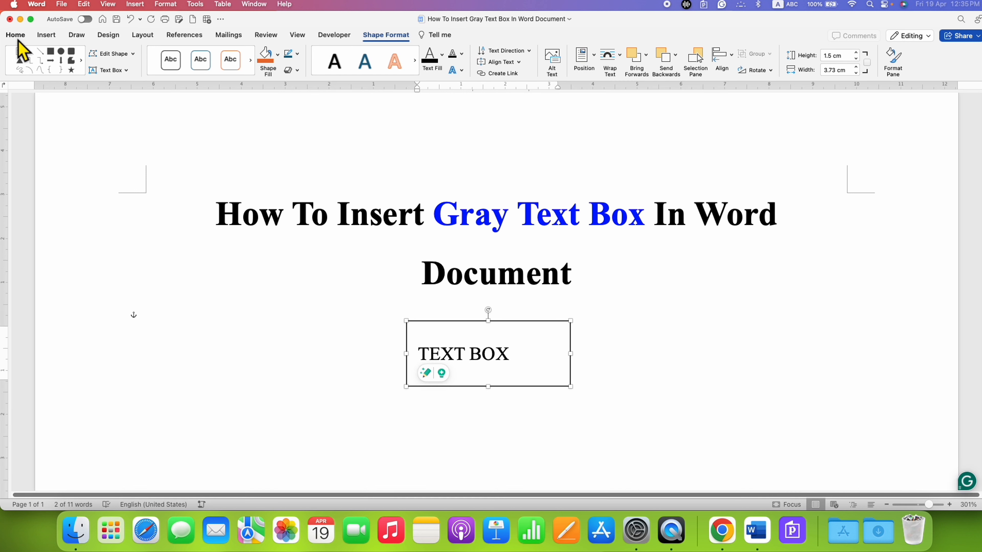
pyautogui.click(15, 35)
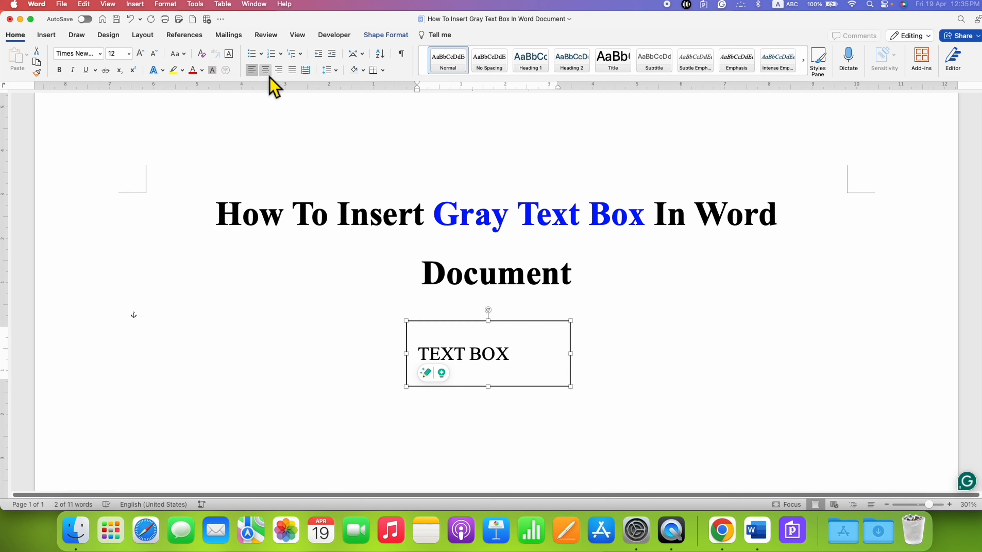
pyautogui.click(265, 70)
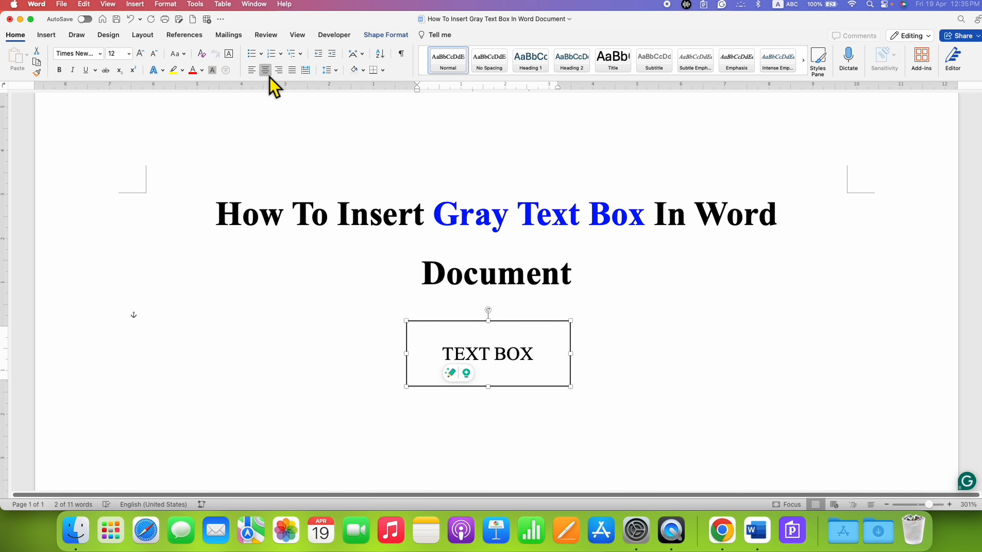
pyautogui.moveTo(562, 294)
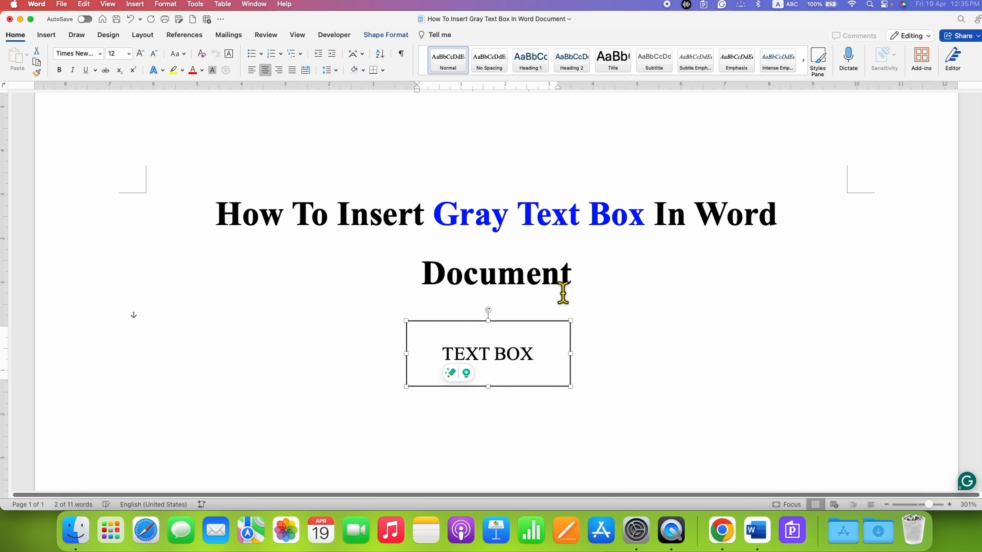
pyautogui.moveTo(548, 298)
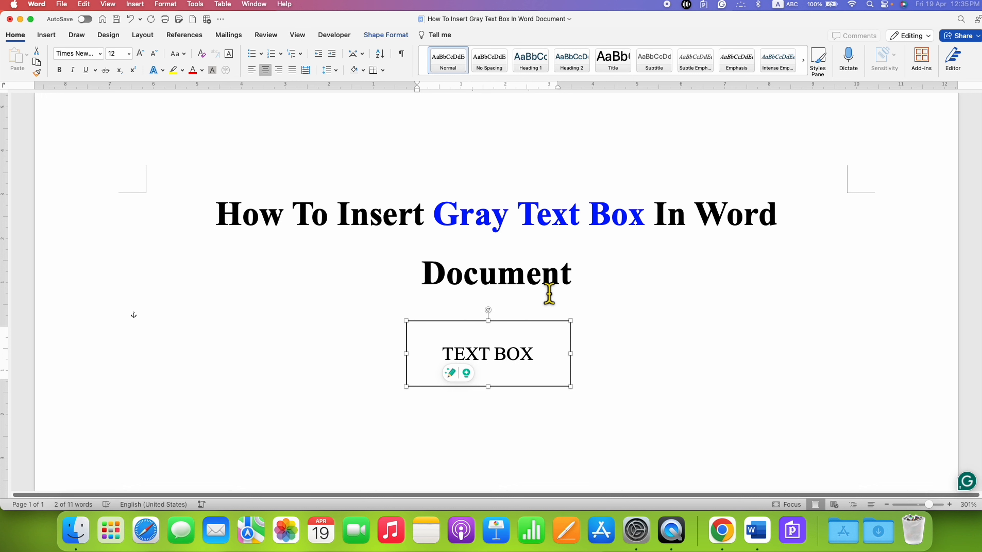
pyautogui.moveTo(539, 325)
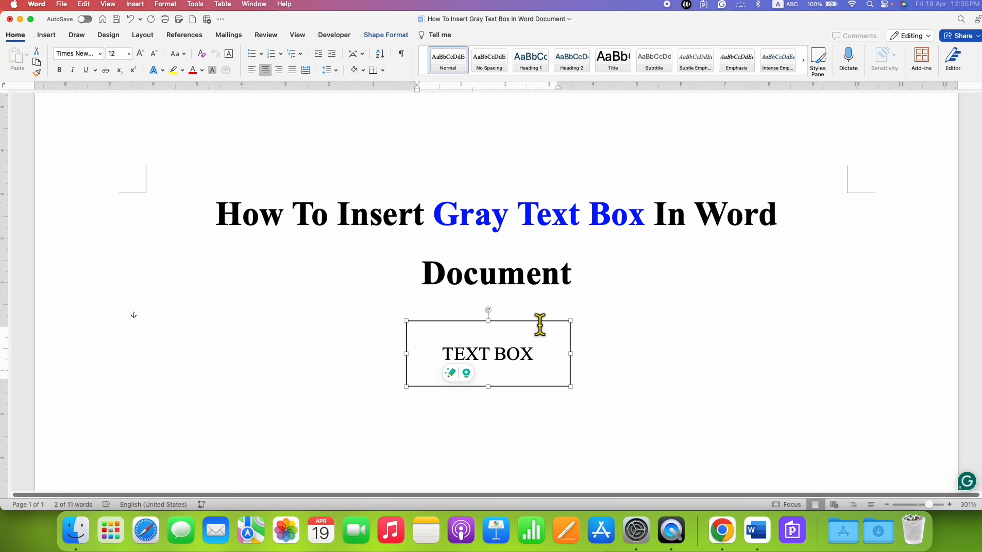
pyautogui.moveTo(515, 321)
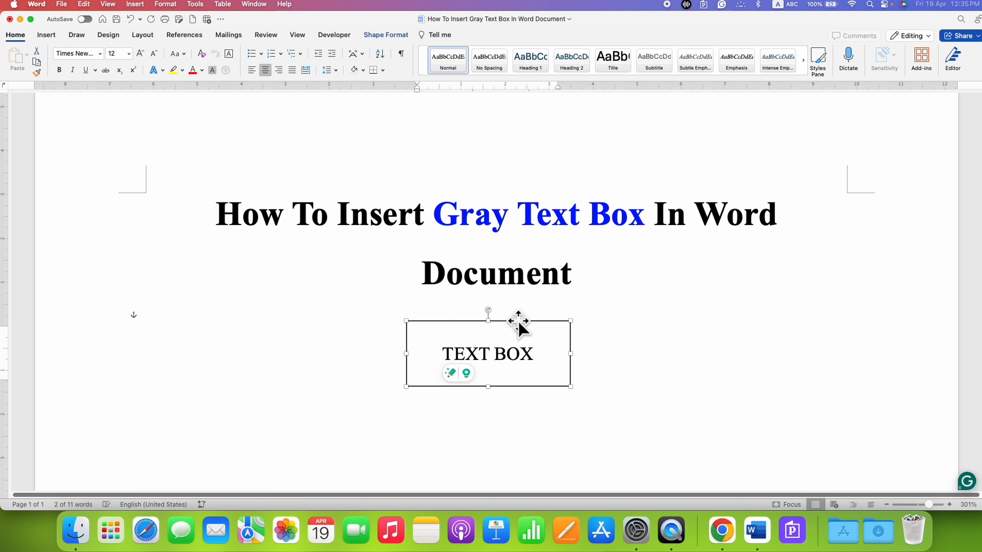
# Bring up Format Shape for the text box via its right-click menu
pyautogui.rightClick(520, 332)
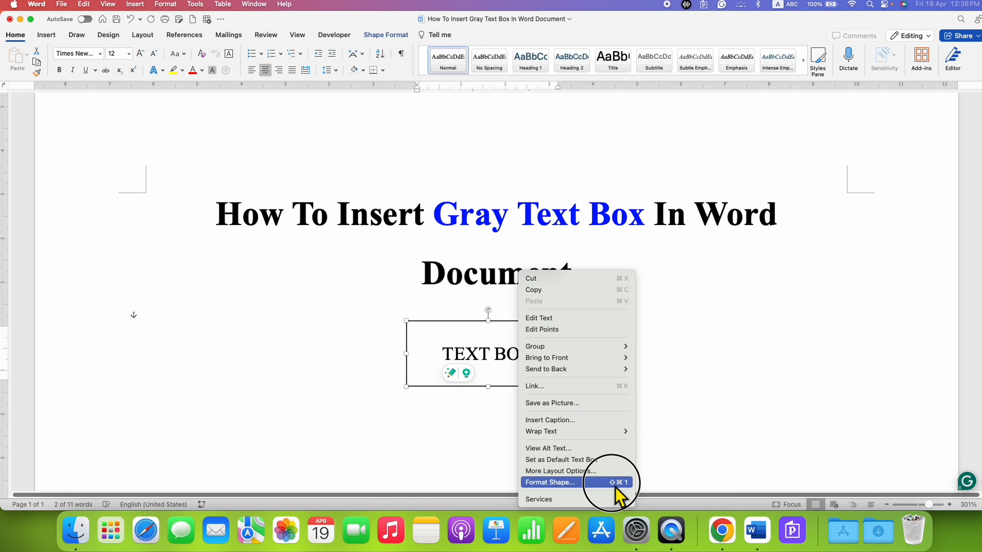
pyautogui.click(550, 482)
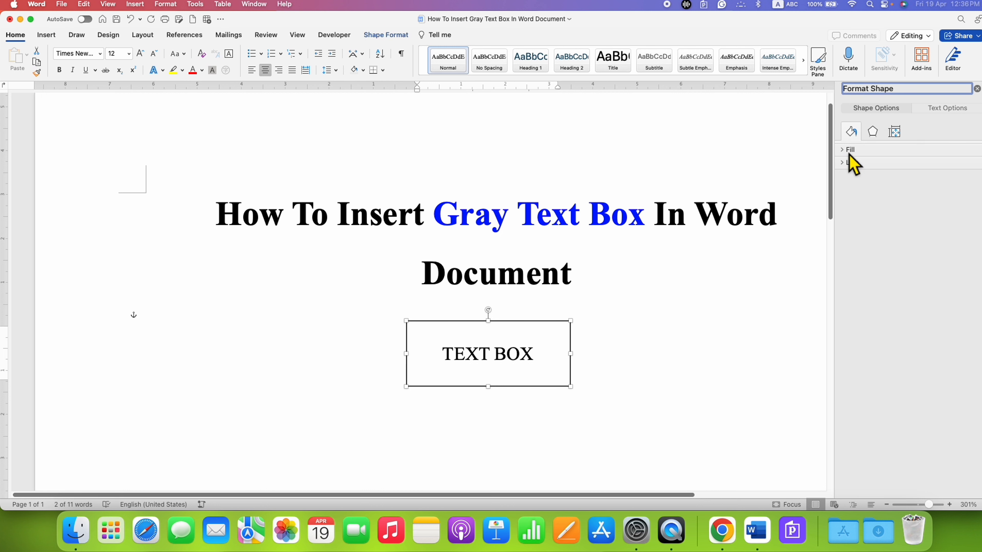
# Give the box a solid fill of Black, Text 1, Lighter 50% gray
pyautogui.click(850, 149)
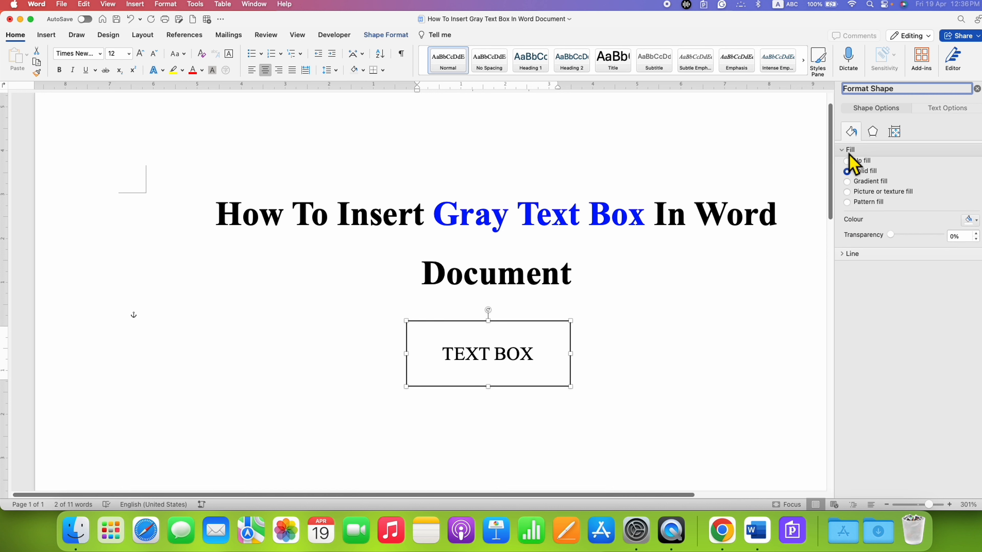
pyautogui.click(846, 171)
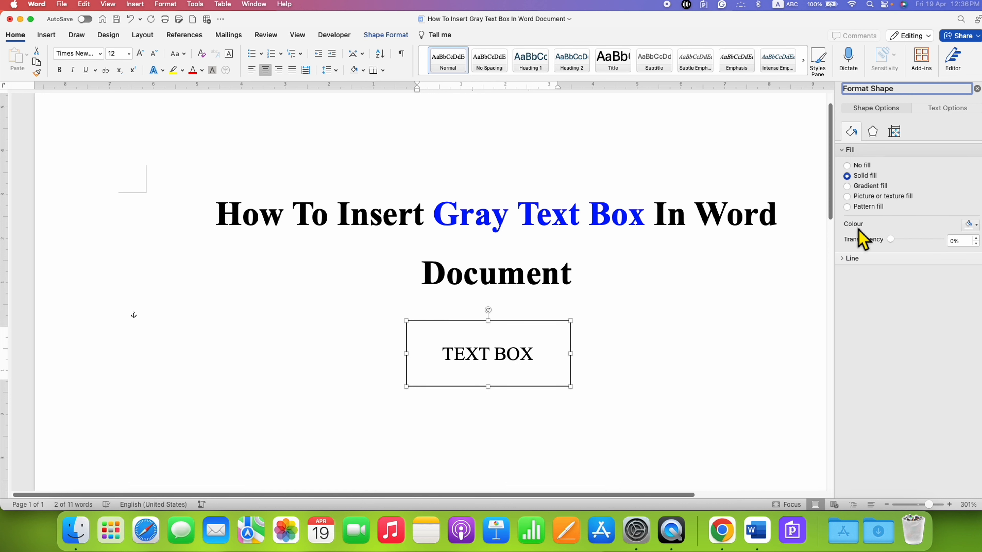
pyautogui.click(977, 225)
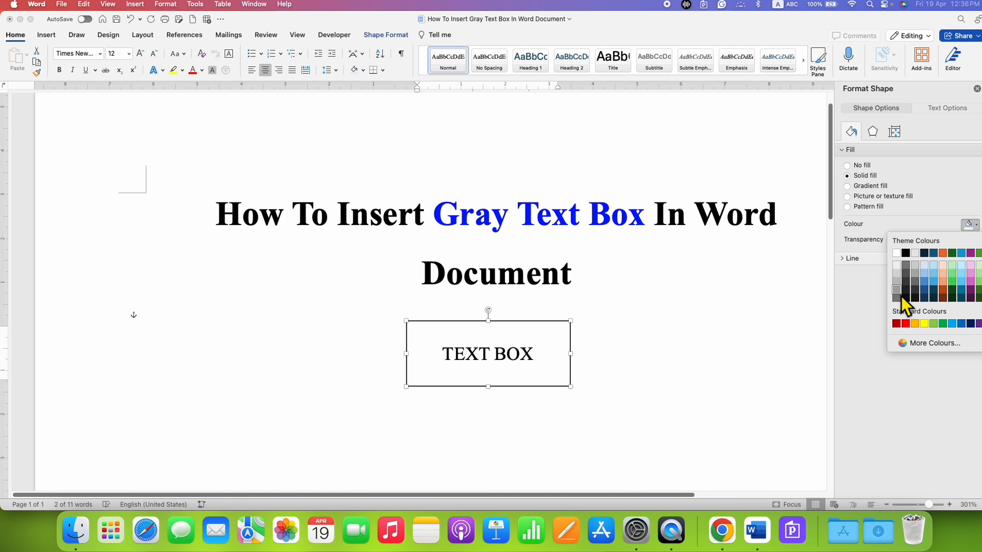
pyautogui.moveTo(896, 298)
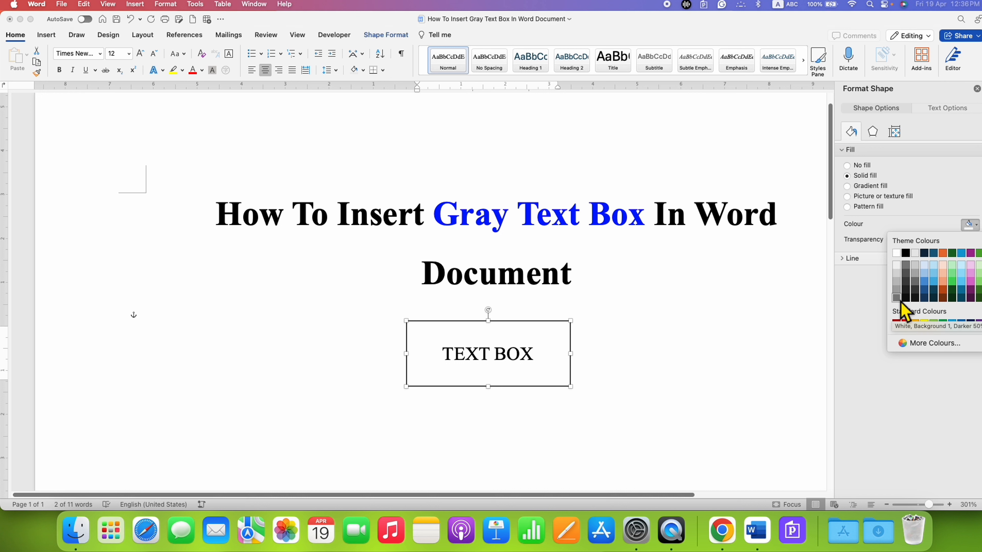
pyautogui.moveTo(905, 298)
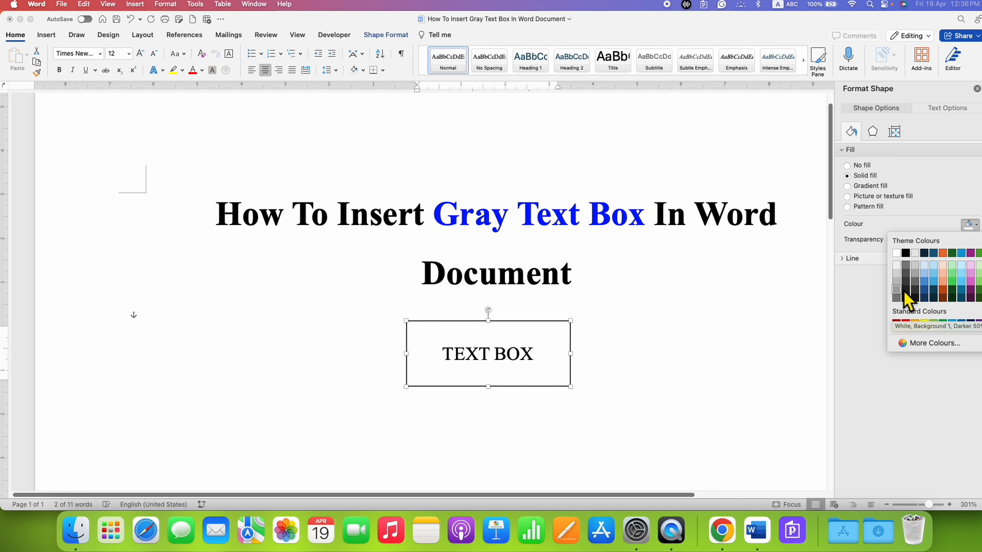
pyautogui.moveTo(905, 265)
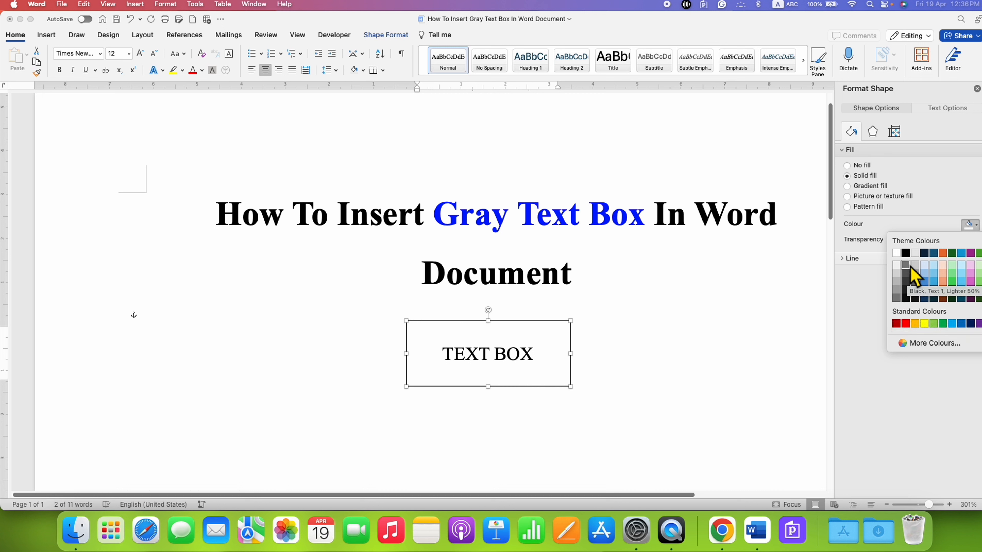
pyautogui.click(905, 265)
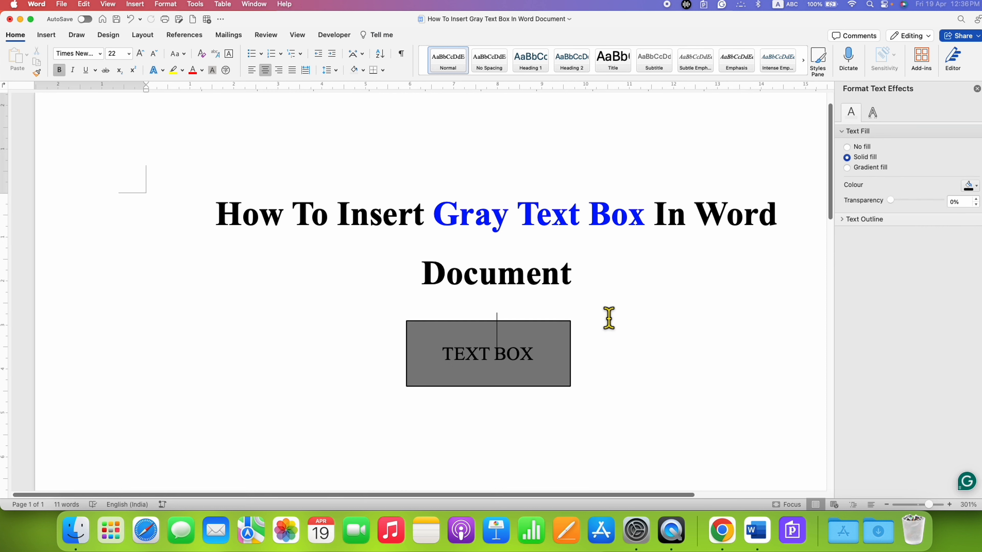
pyautogui.moveTo(447, 334)
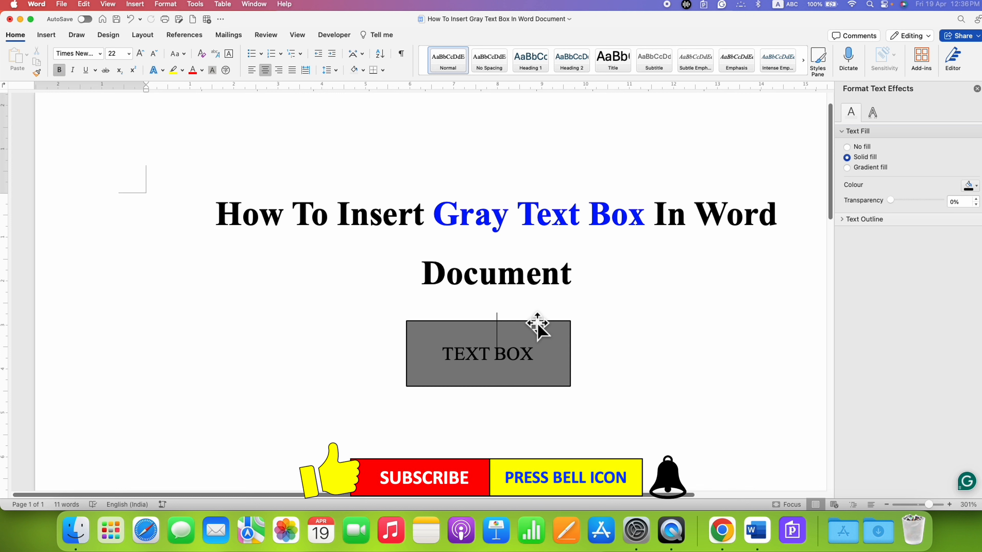
# Set the text box to No fill under Shape Options, leaving it white with its border
pyautogui.click(488, 355)
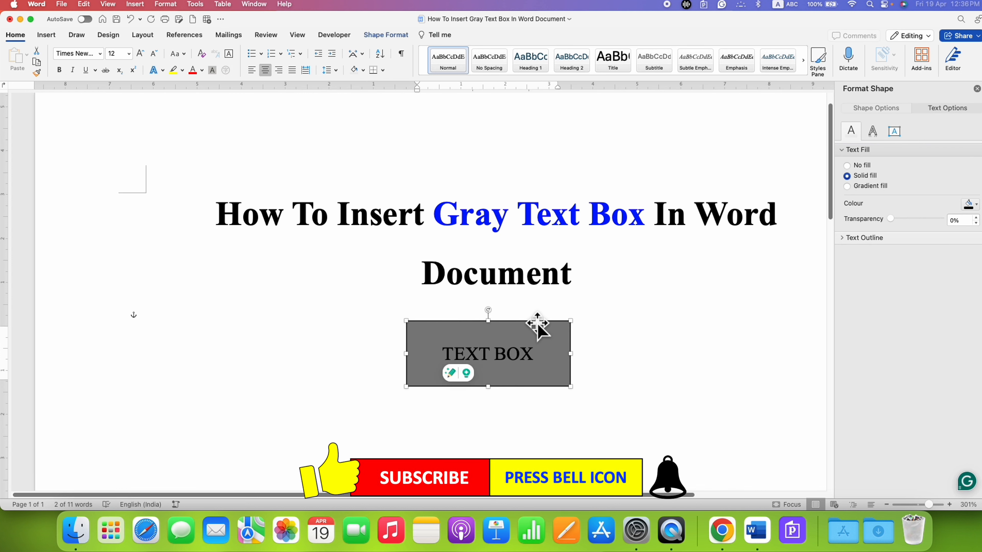
pyautogui.moveTo(866, 115)
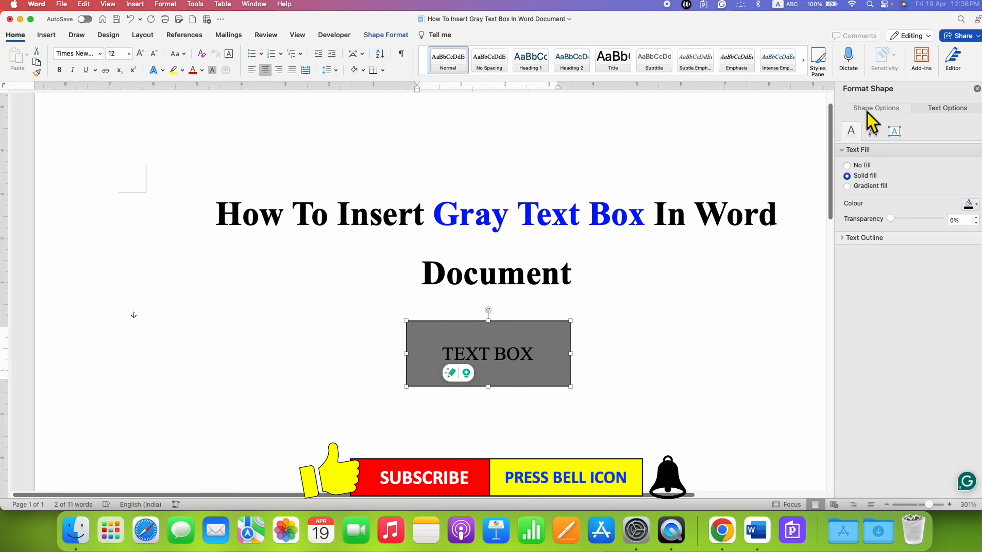
pyautogui.click(850, 131)
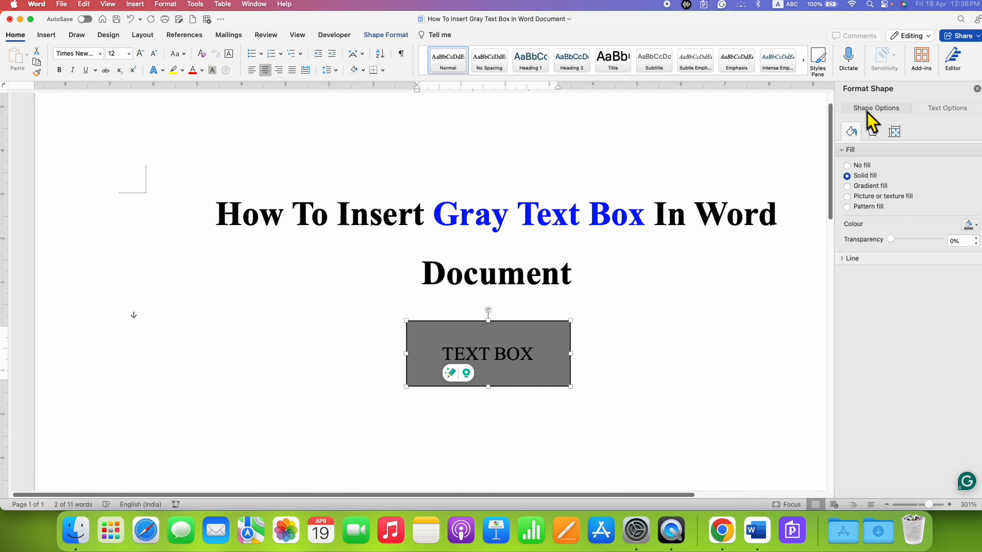
pyautogui.click(852, 258)
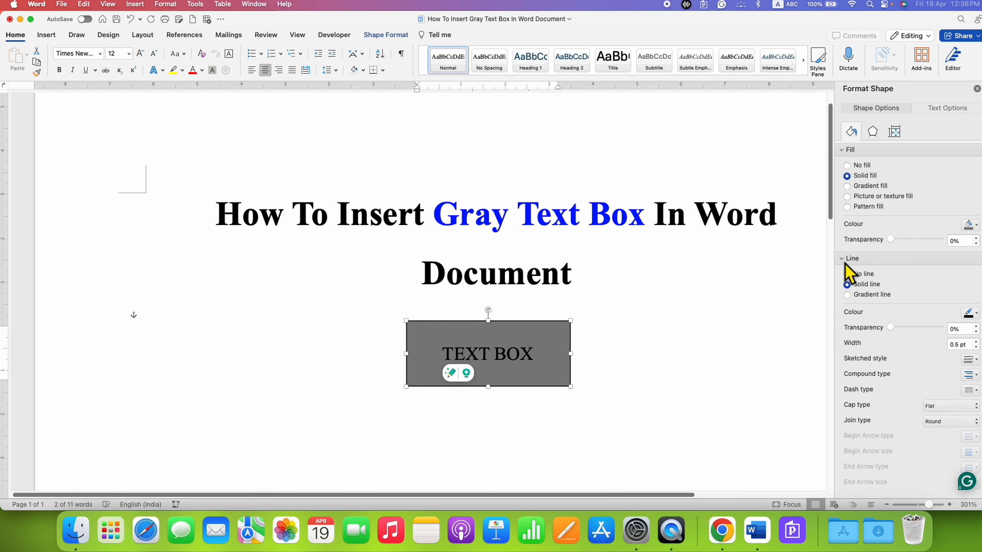
pyautogui.moveTo(871, 293)
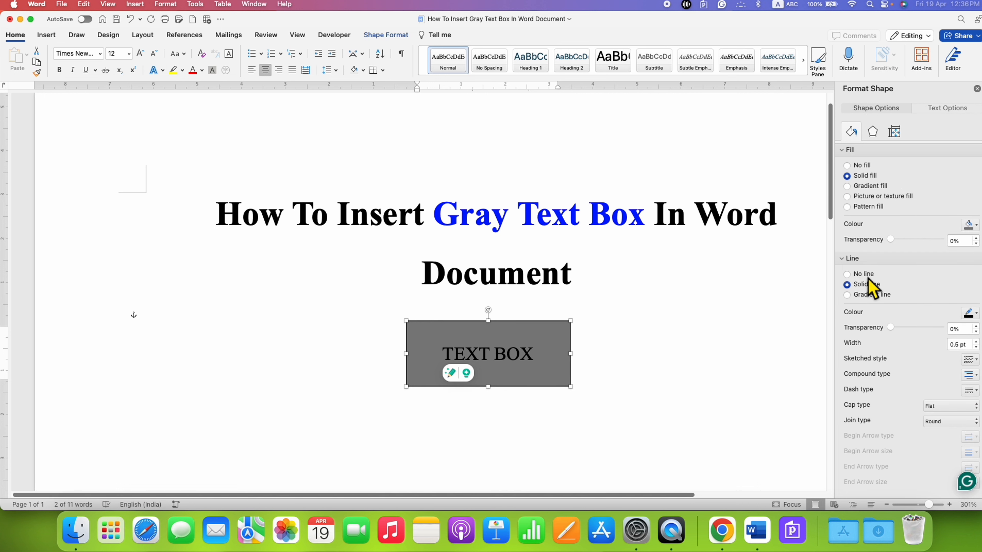
pyautogui.click(847, 274)
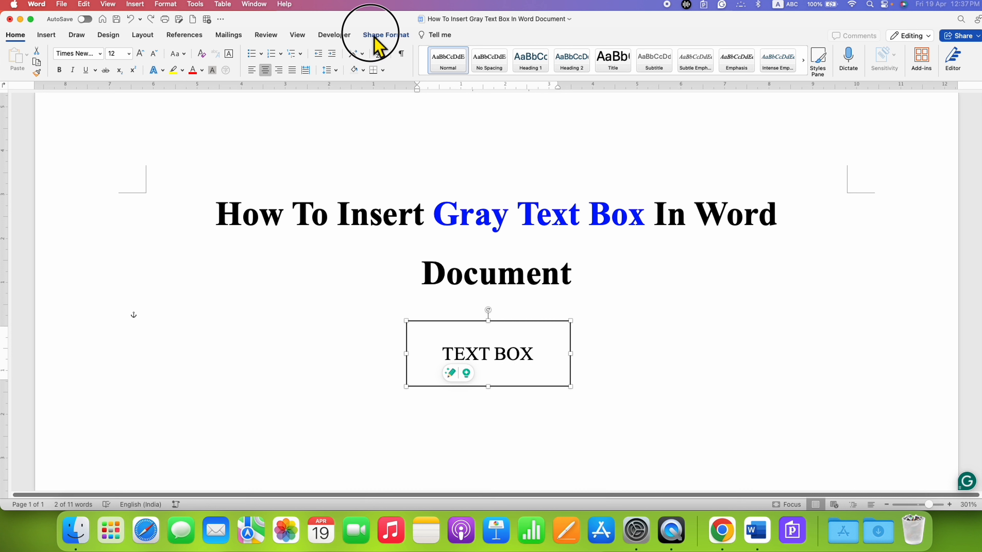
# Apply the From Centre gray gradient as the box's Shape Fill
pyautogui.click(385, 35)
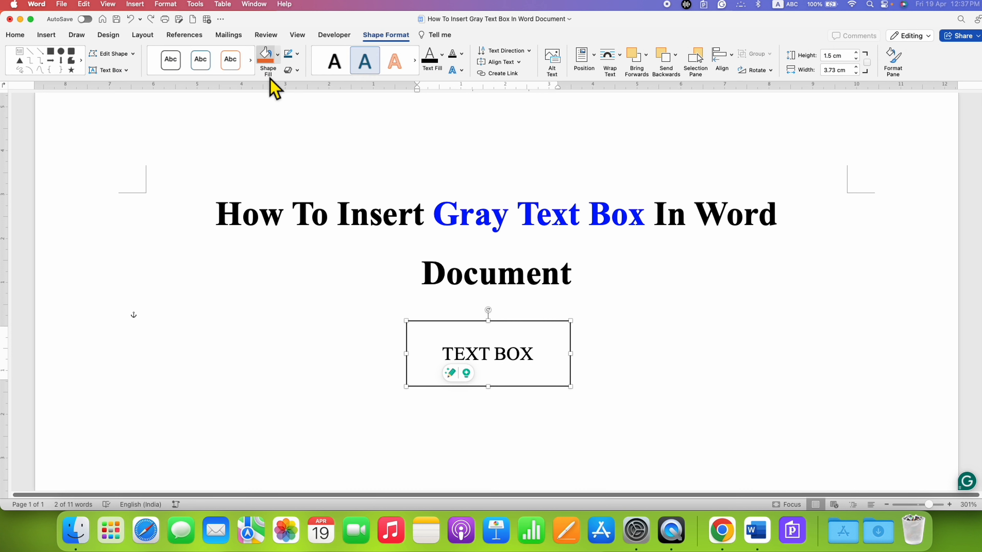
pyautogui.moveTo(287, 64)
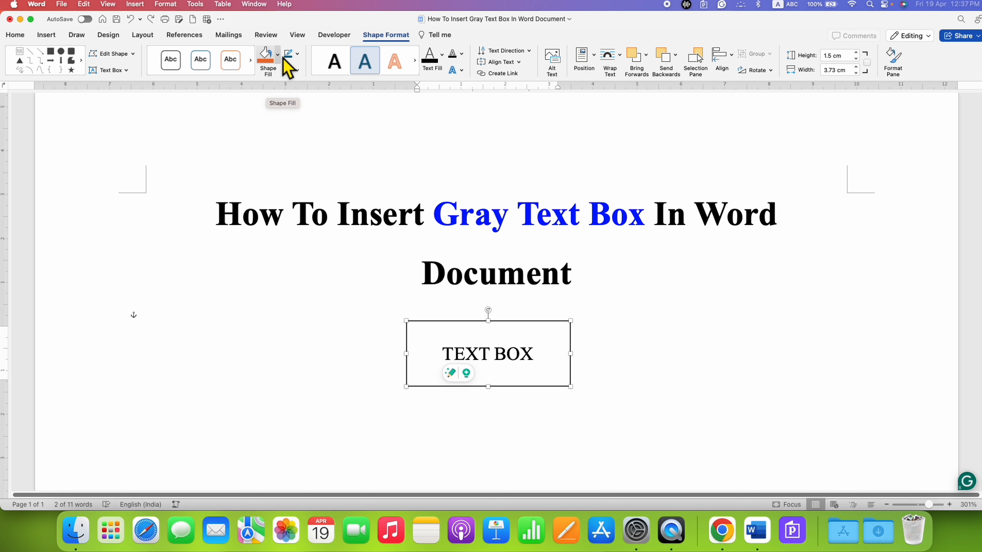
pyautogui.click(277, 54)
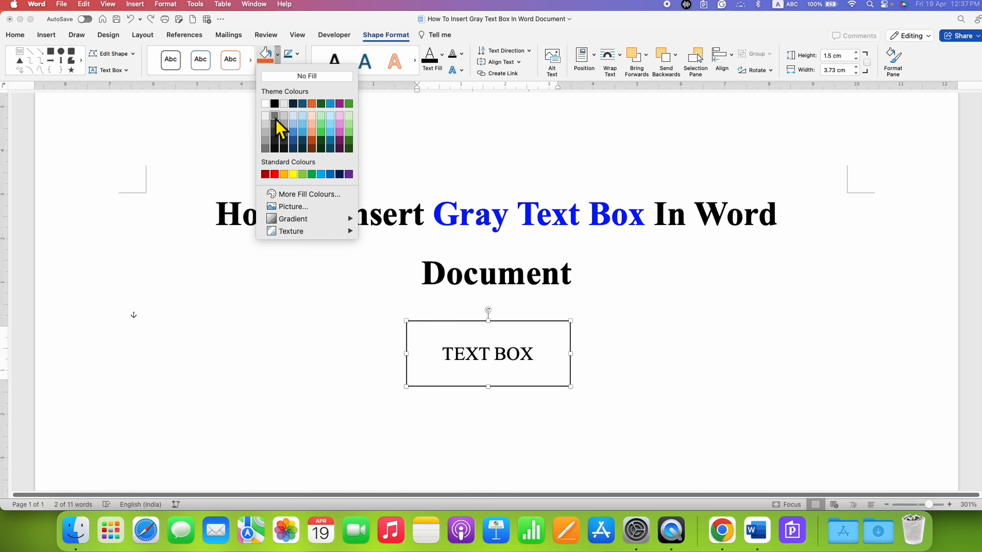
pyautogui.moveTo(274, 124)
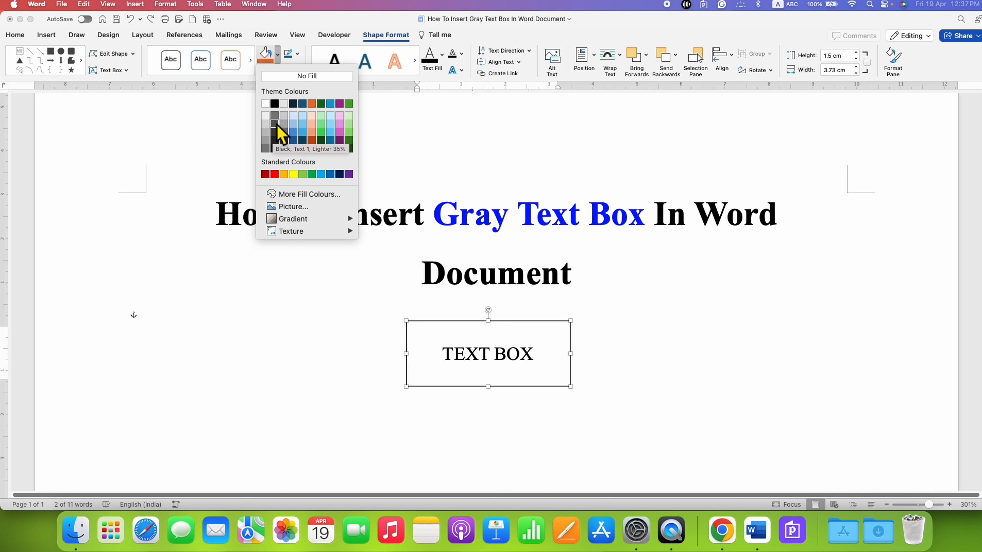
pyautogui.moveTo(307, 204)
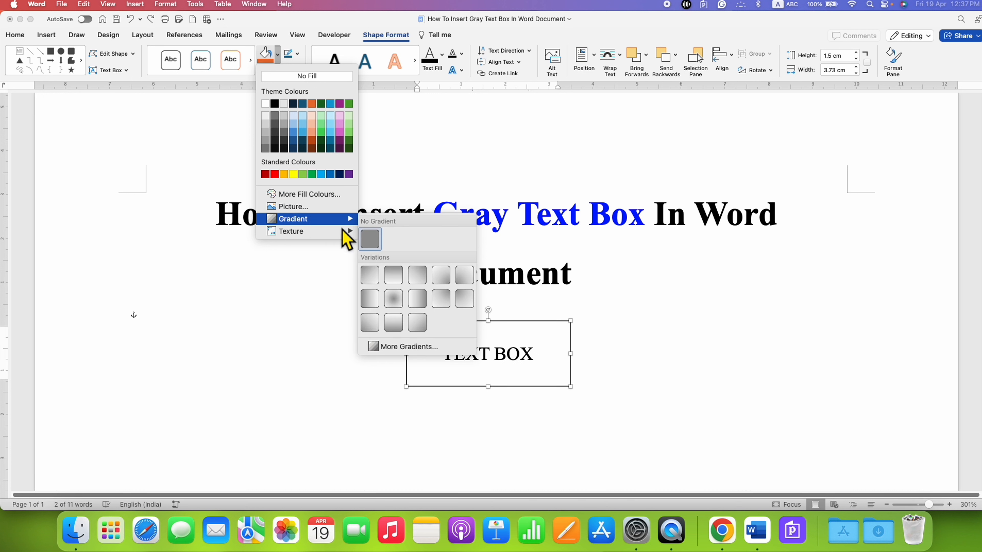
pyautogui.moveTo(394, 299)
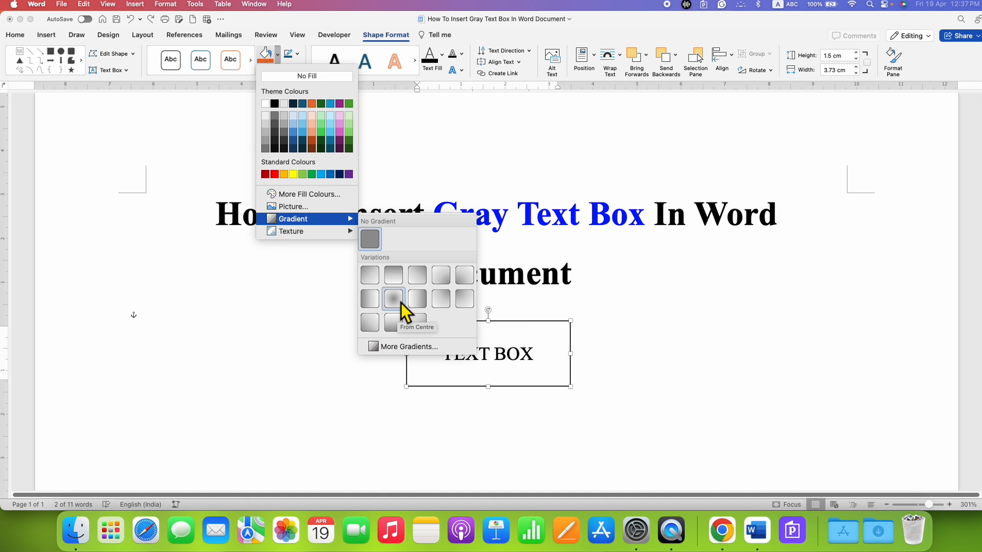
pyautogui.click(392, 298)
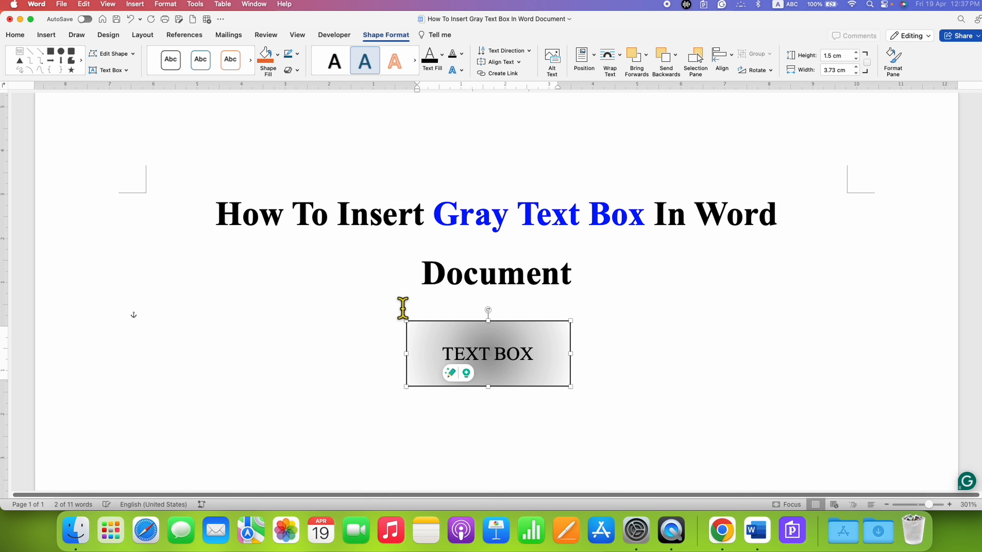
# View the gradient, reselect the box and browse the Shape Outline choices without changing them
pyautogui.click(619, 320)
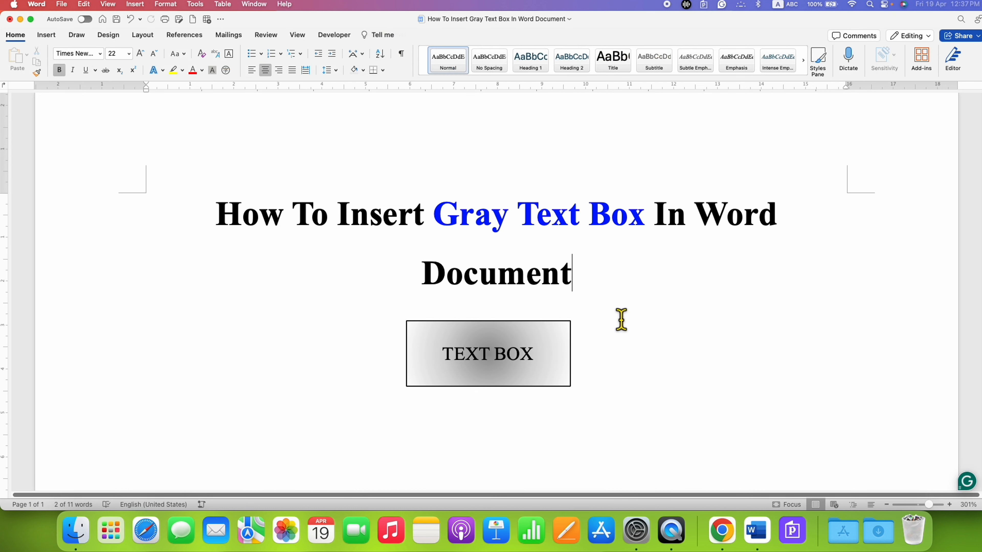
pyautogui.click(487, 355)
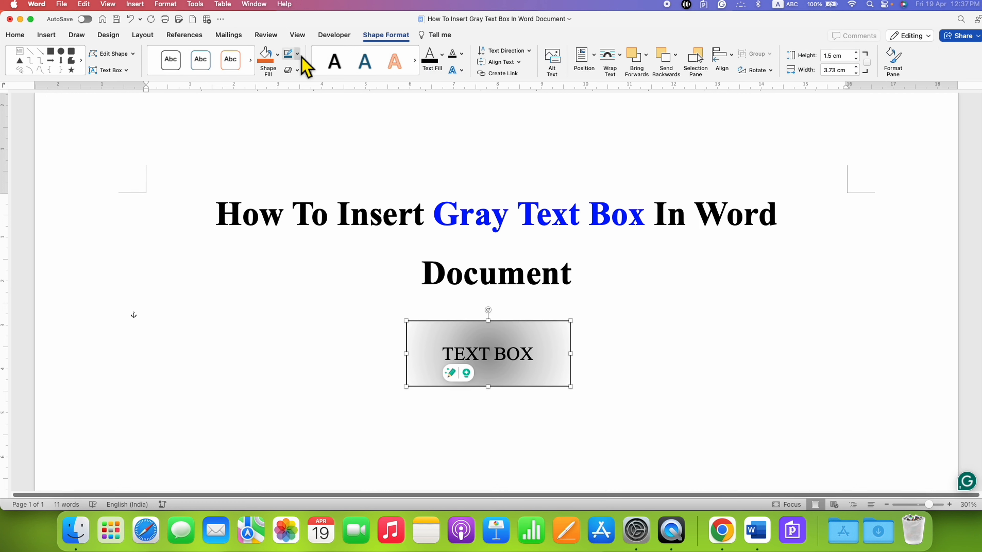
pyautogui.click(297, 54)
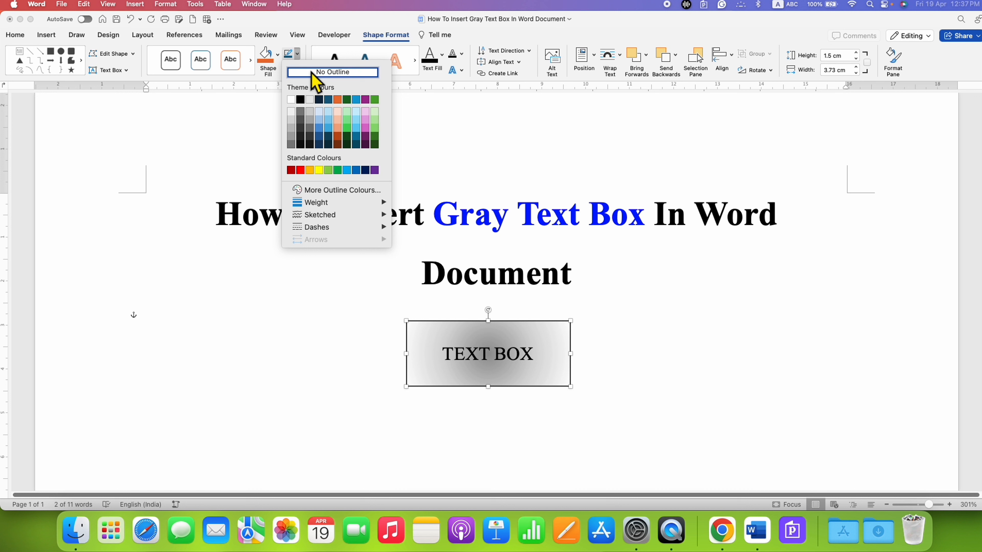
pyautogui.click(332, 72)
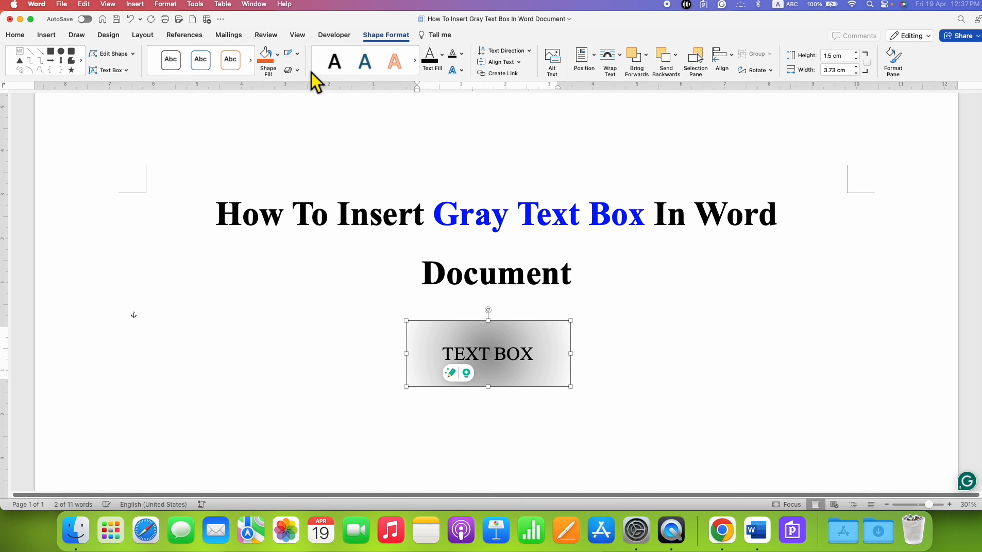
# Set the text box's Shape Outline weight to 3 pt
pyautogui.click(14, 35)
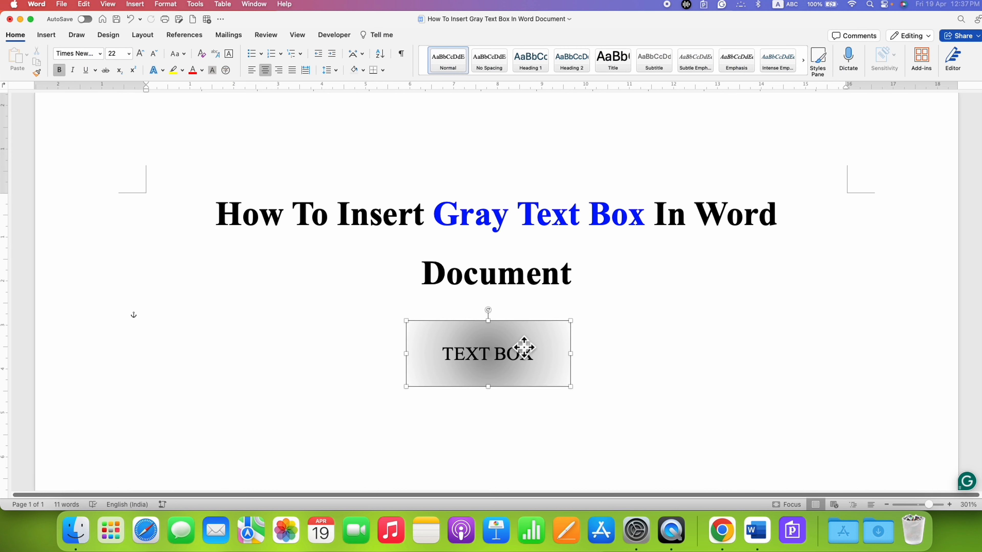
pyautogui.click(488, 354)
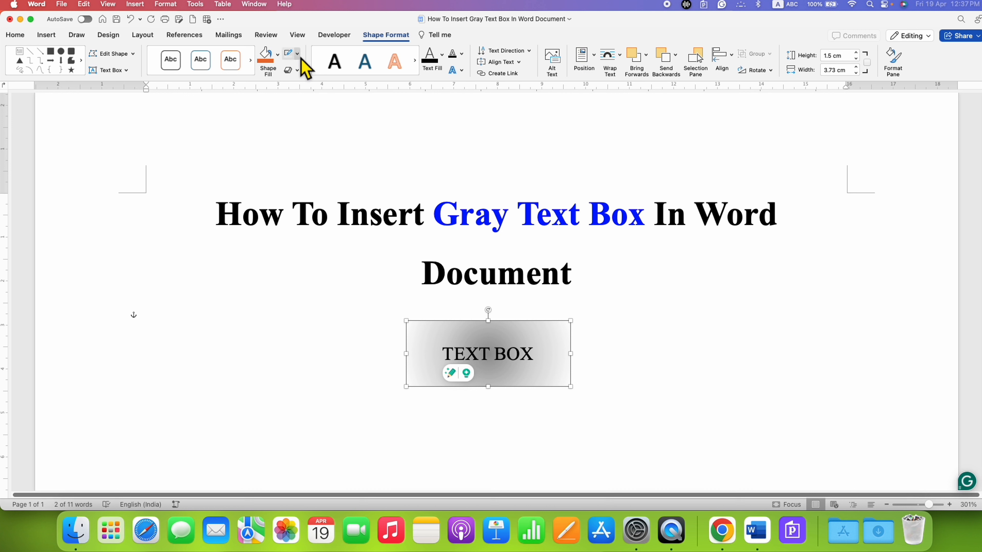
pyautogui.click(296, 54)
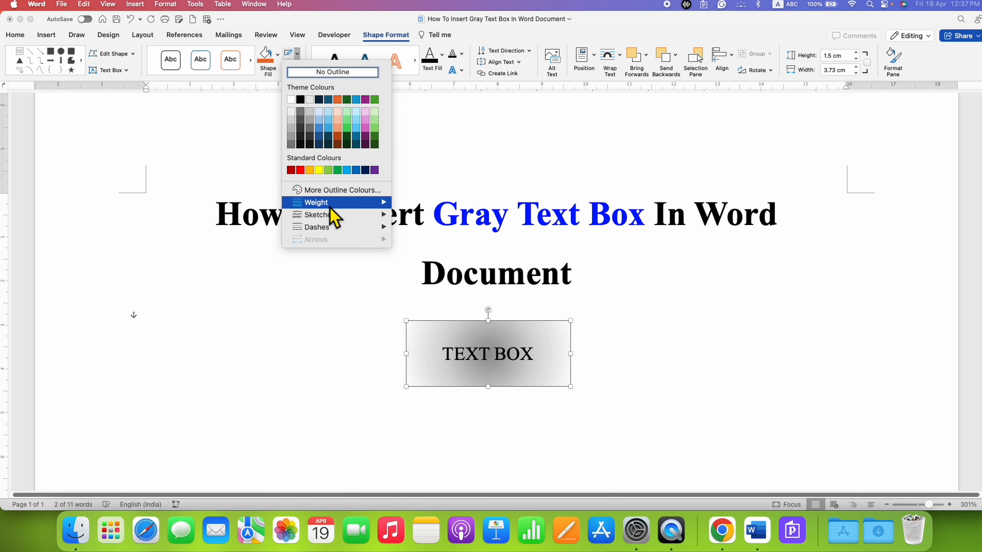
pyautogui.click(316, 202)
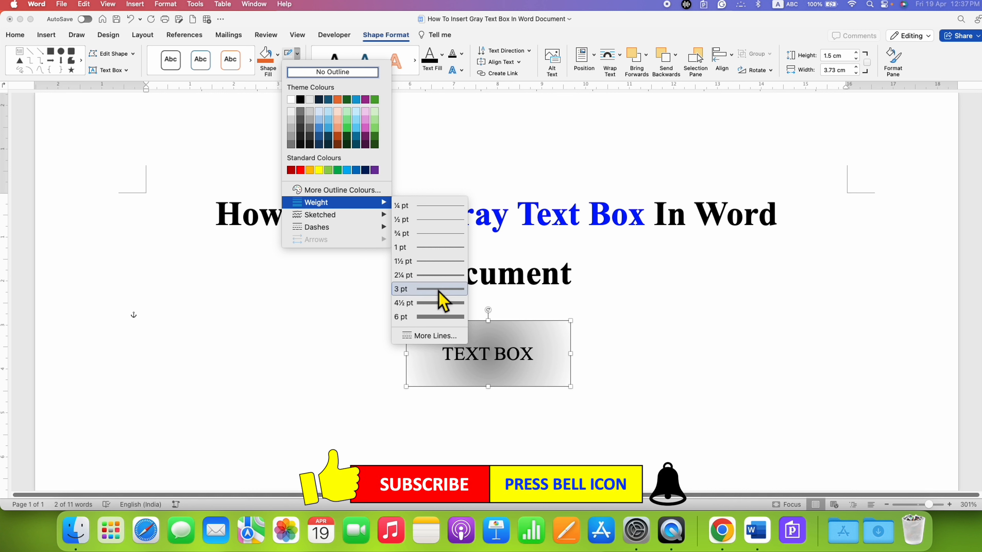
pyautogui.click(401, 289)
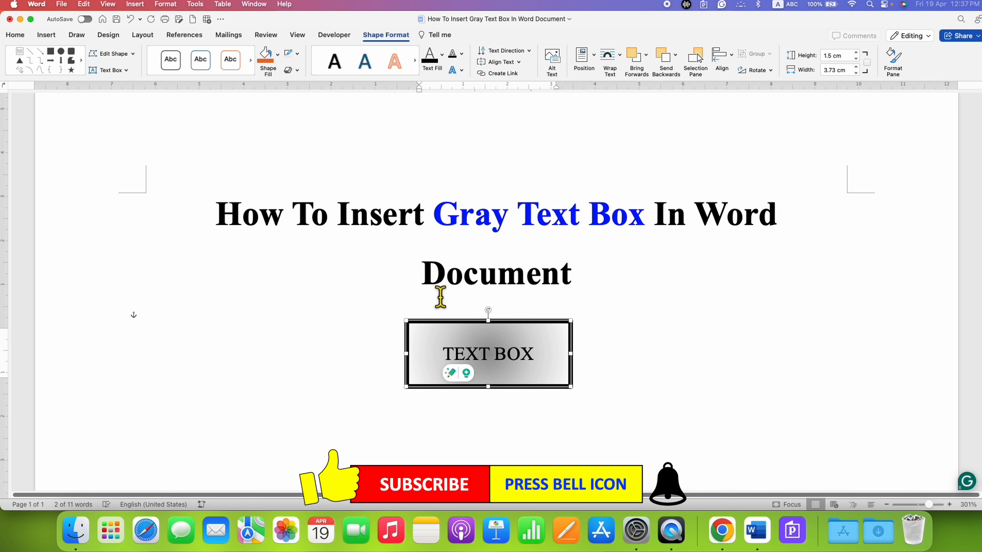
# Change the border dash style to Round Dot and deselect to view the result
pyautogui.click(297, 53)
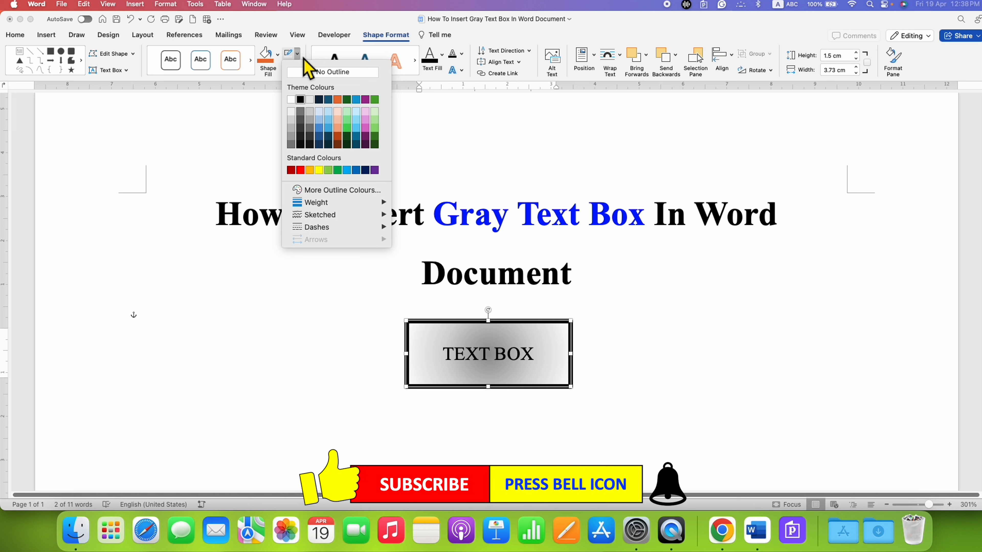
pyautogui.moveTo(327, 227)
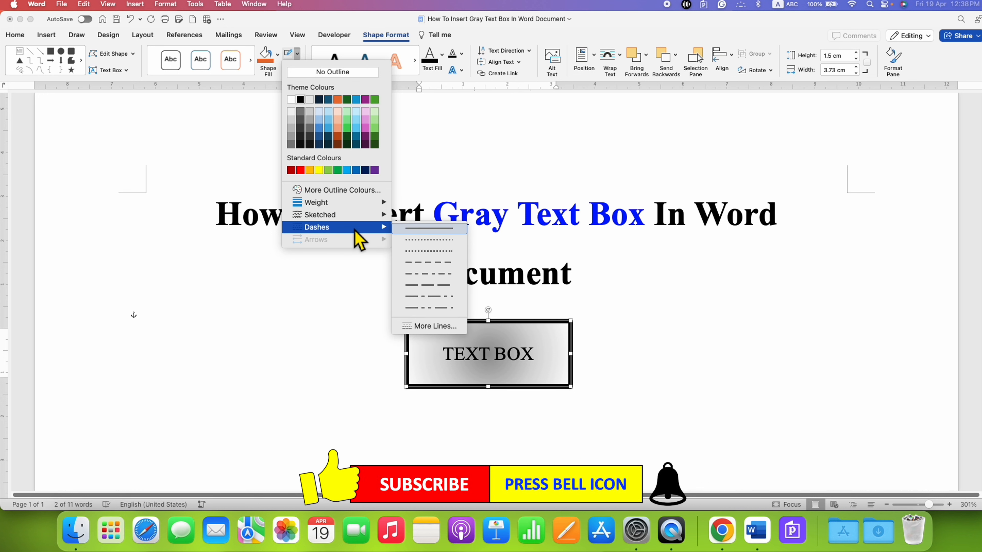
pyautogui.moveTo(452, 249)
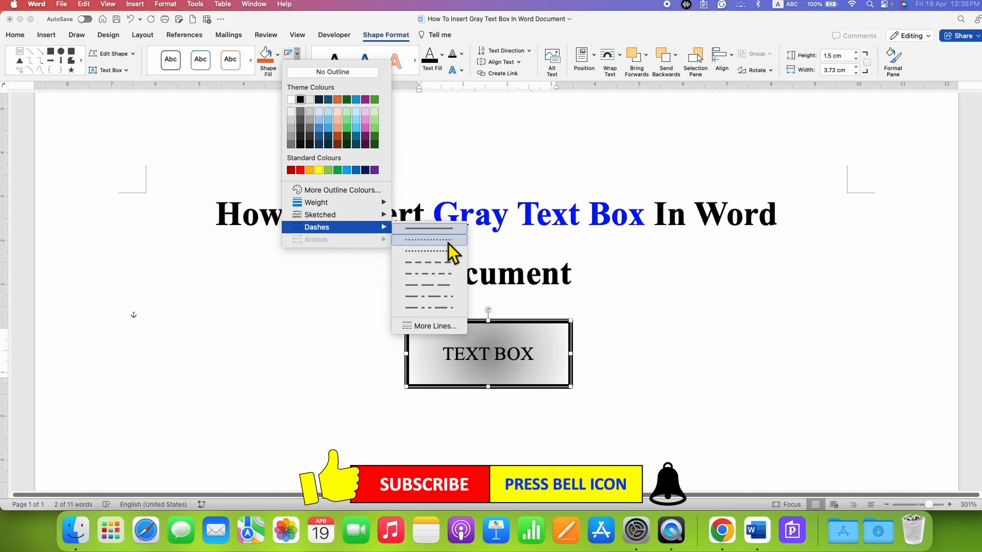
pyautogui.moveTo(429, 240)
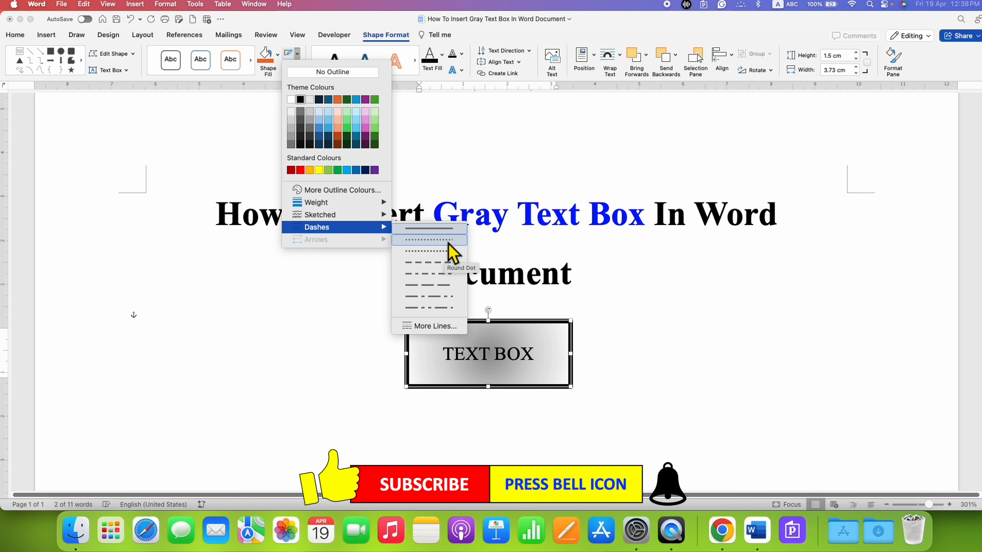
pyautogui.click(428, 240)
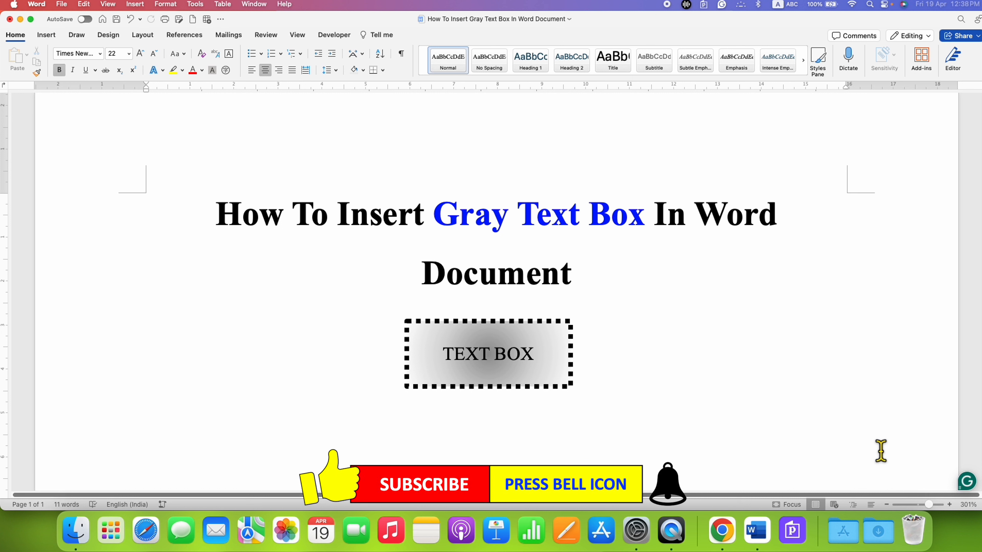
pyautogui.click(573, 276)
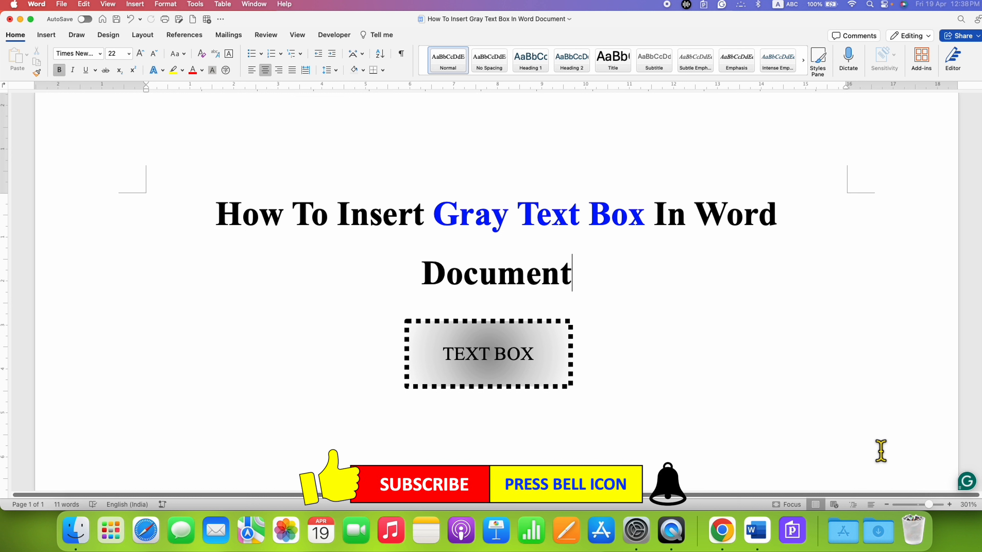